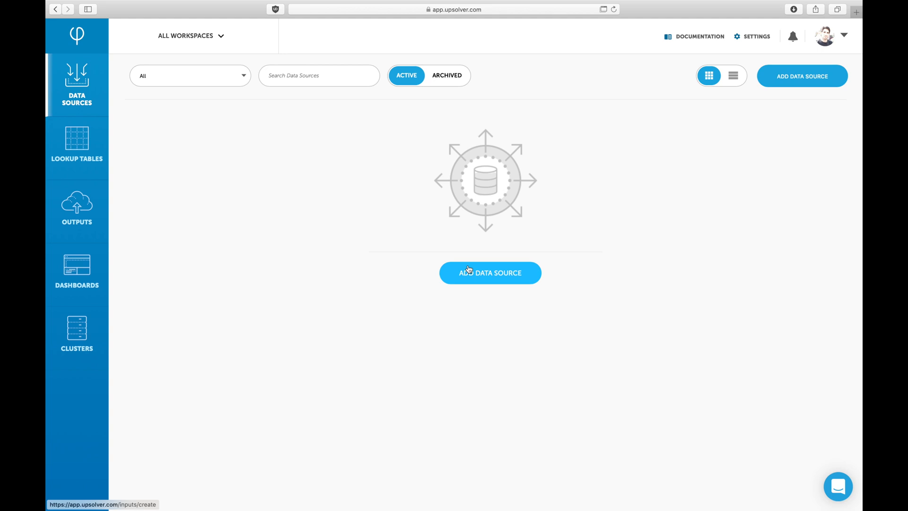
- Create Kinesis source 'twitter-demo' from the twitter-demo stream in us-east-1
left_click(489, 273)
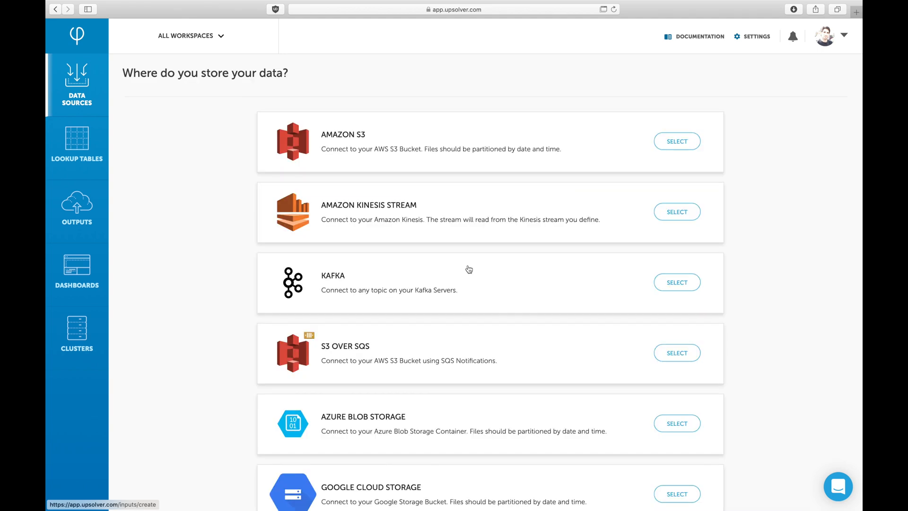
left_click(676, 211)
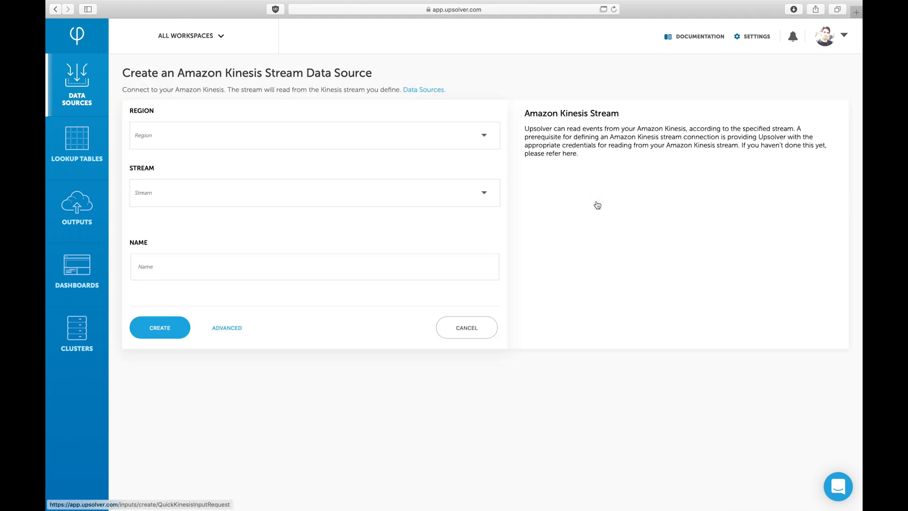
left_click(314, 134)
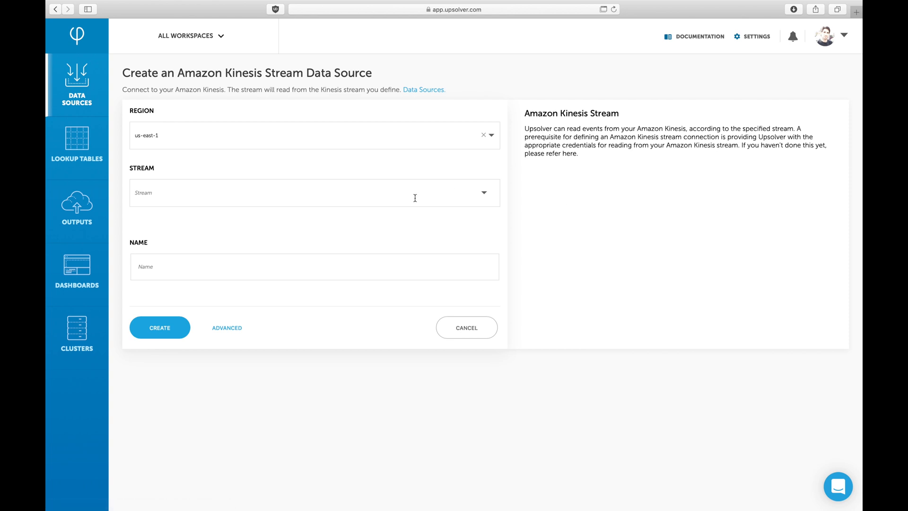
type("twi")
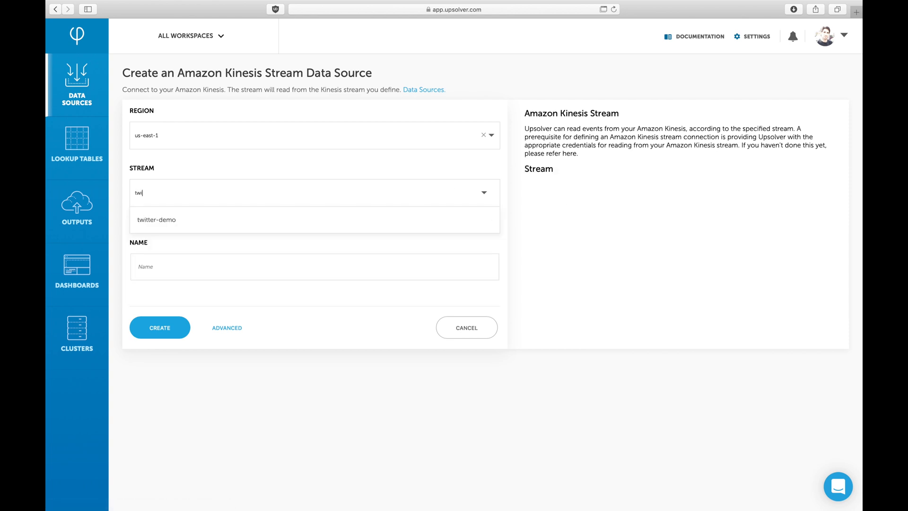
left_click(156, 220)
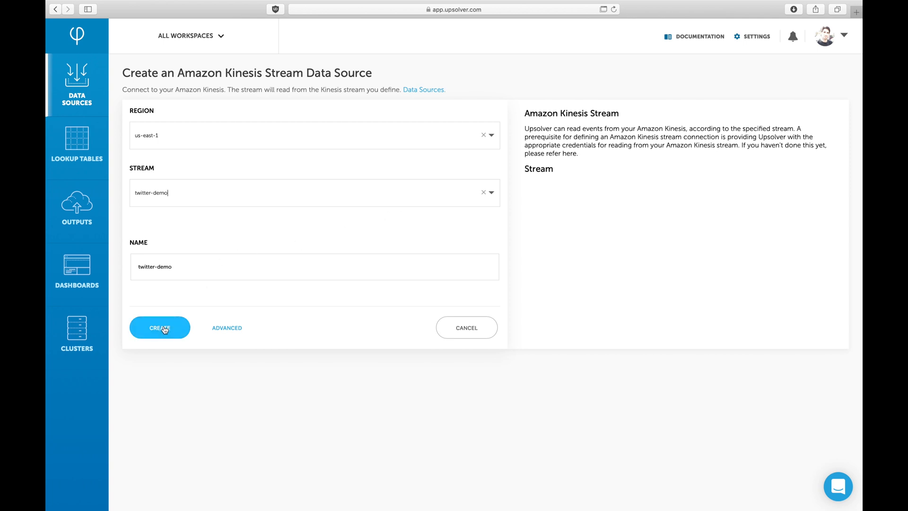
left_click(159, 327)
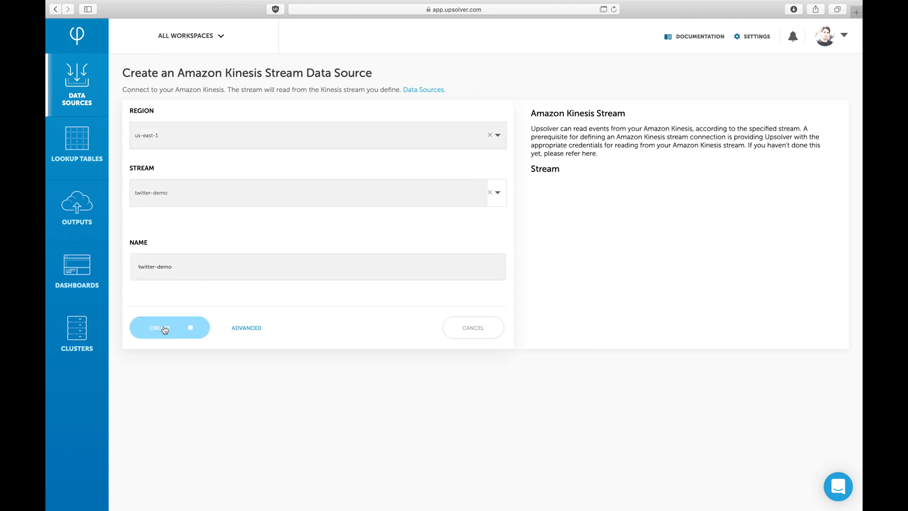
left_click(162, 328)
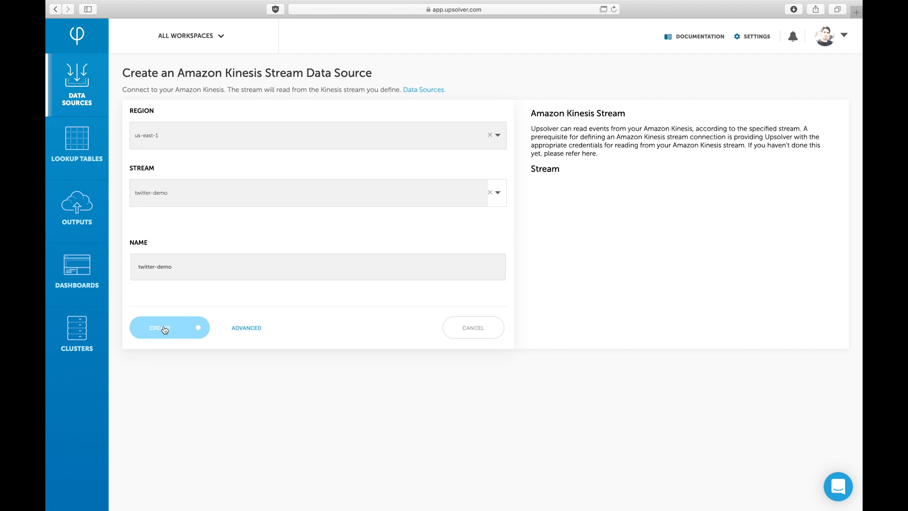
- Inspect the value distribution of data > lang in the twitter-demo schema
left_click(165, 327)
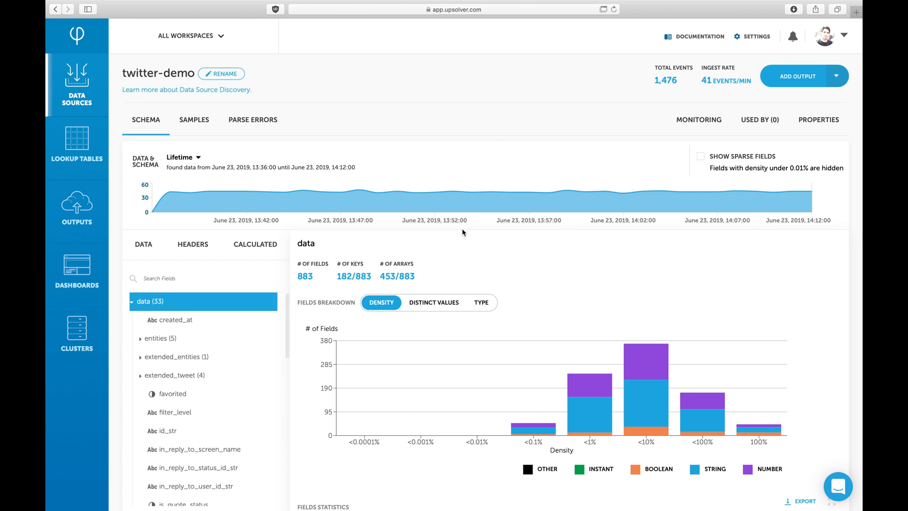
mouse_move(467, 232)
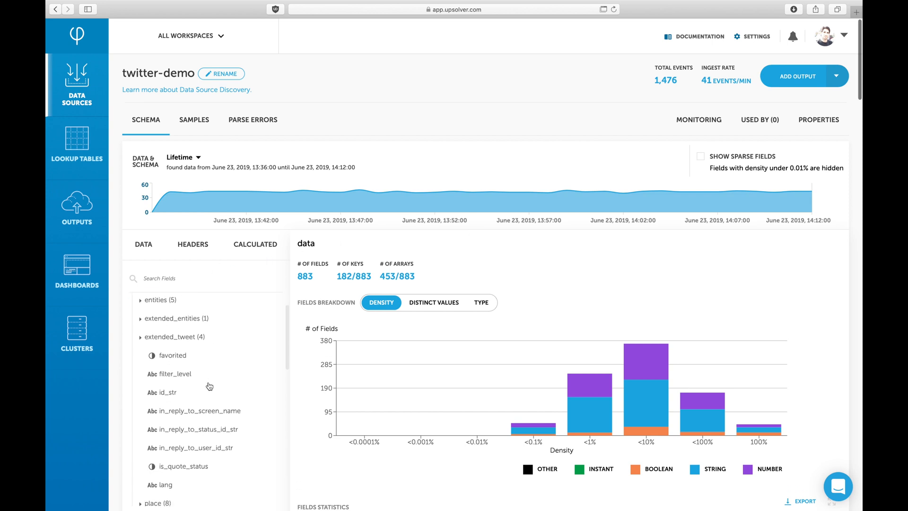
left_click(168, 389)
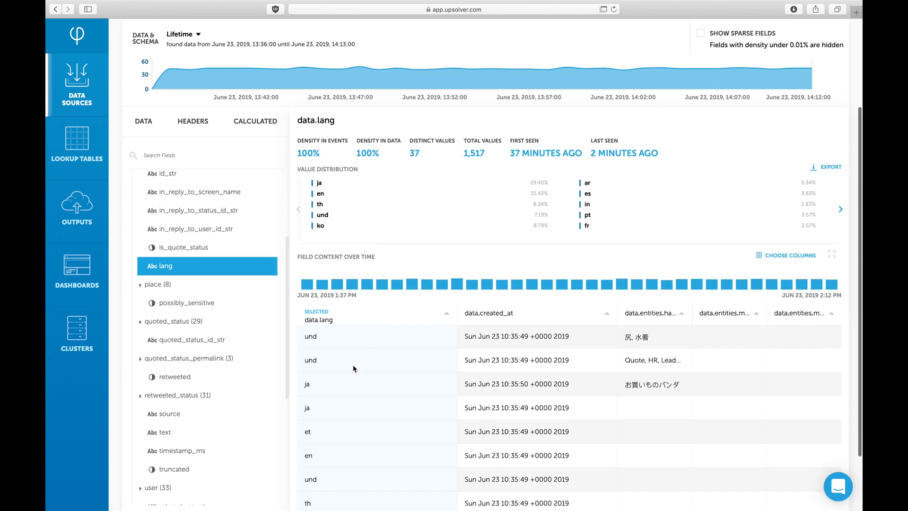
scroll("down", 3)
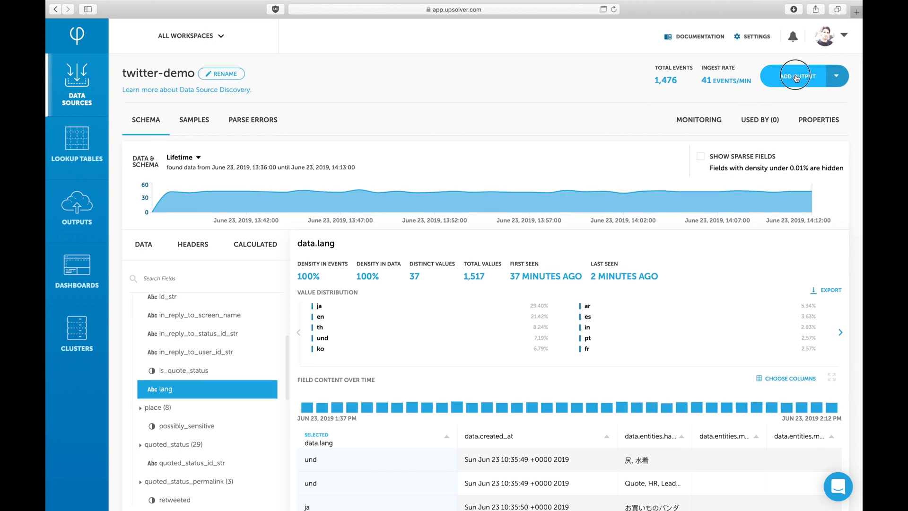
- Add an output mapping data.text, place.country_code and user.screen_name fields
left_click(795, 76)
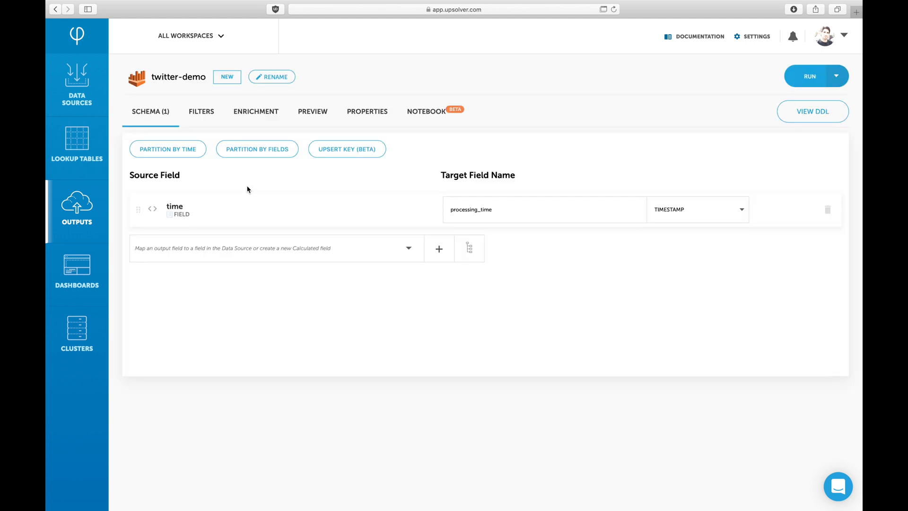
mouse_move(469, 248)
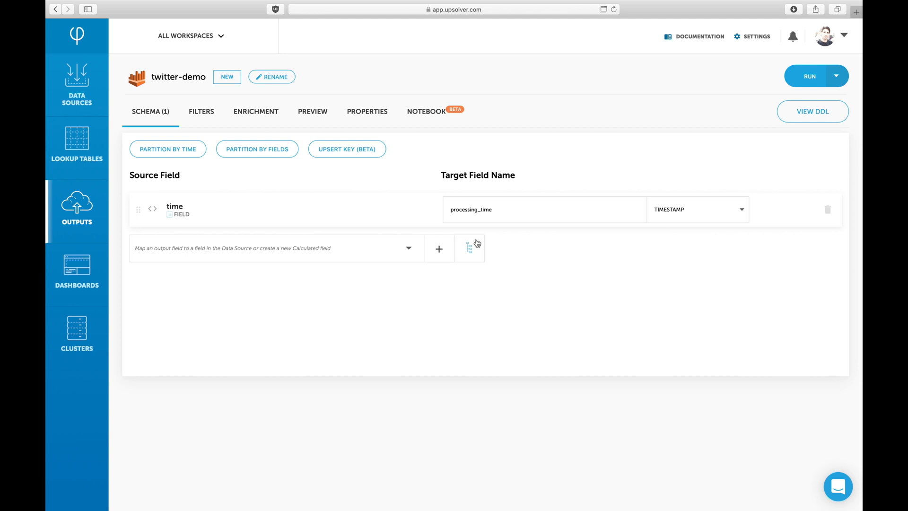
left_click(469, 248)
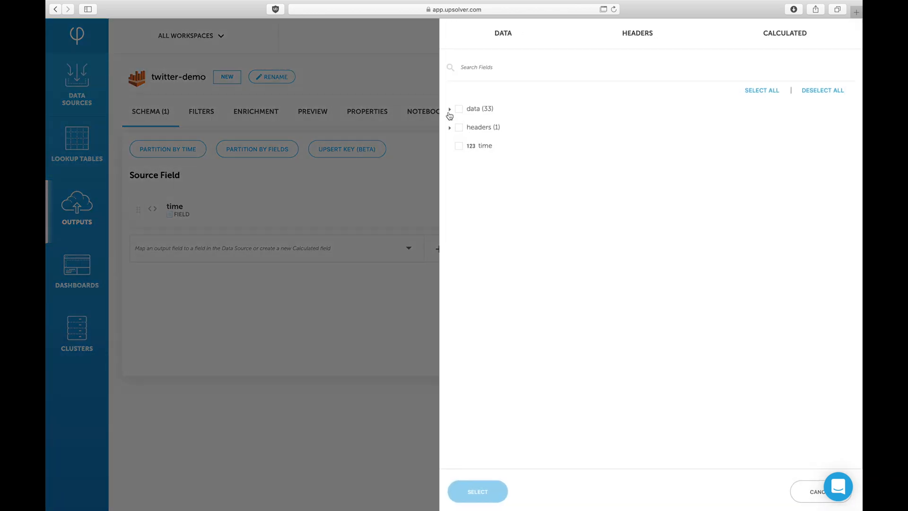
left_click(449, 108)
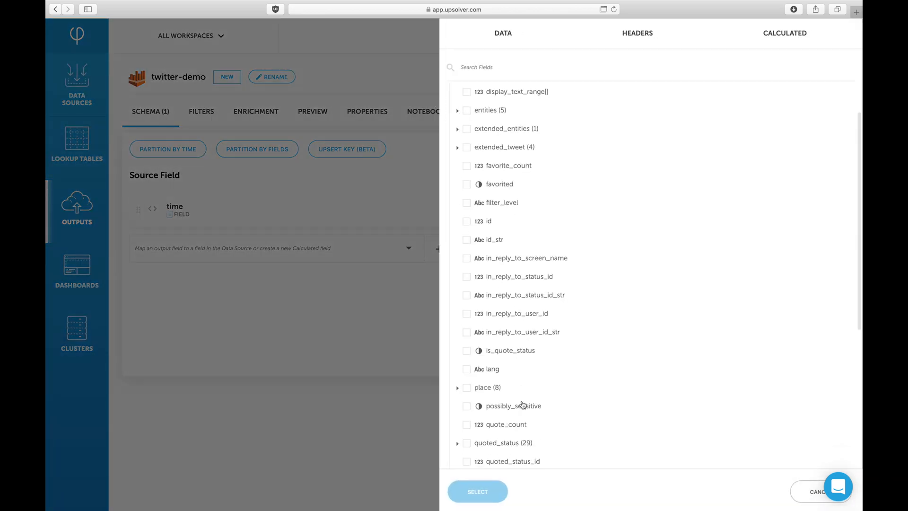
scroll("down", 3)
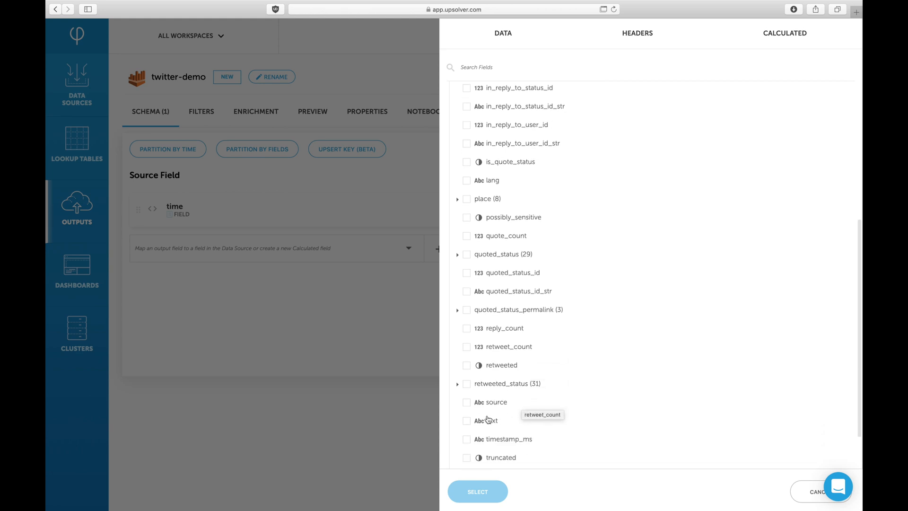
left_click(467, 420)
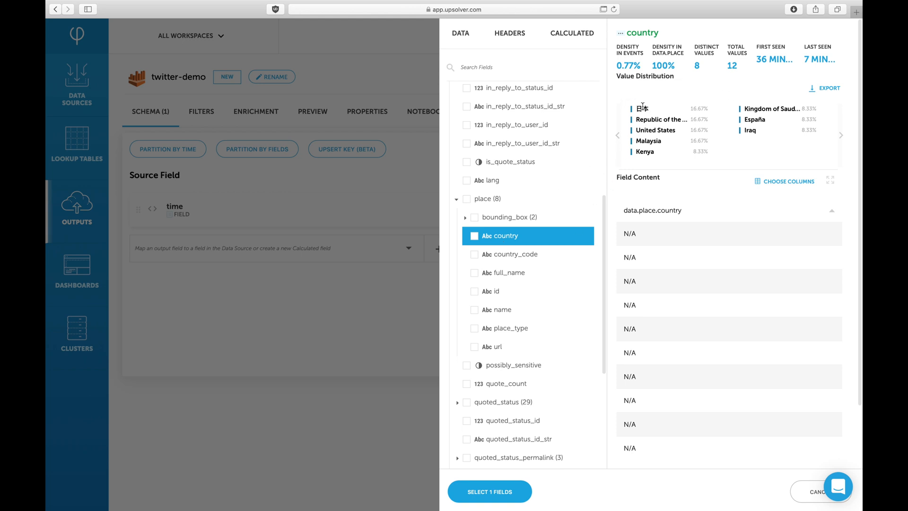
left_click(508, 253)
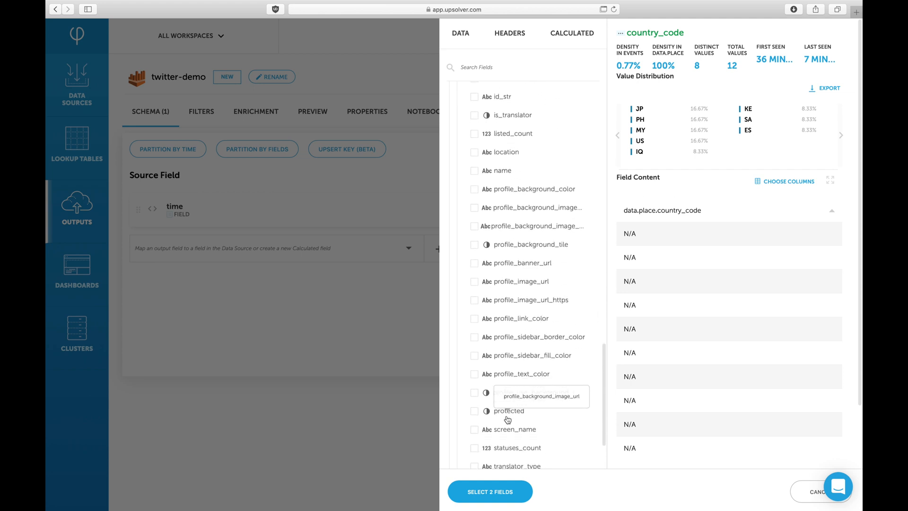
scroll("down", 3)
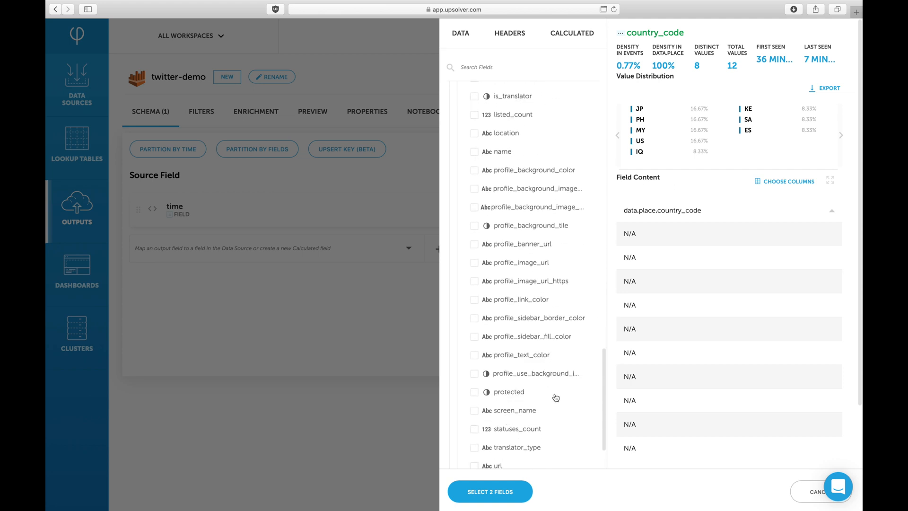
left_click(511, 410)
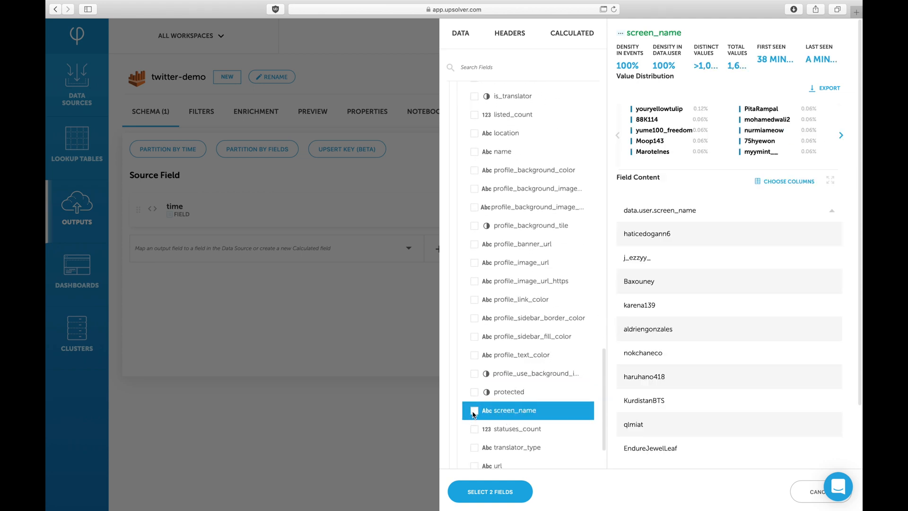
left_click(474, 410)
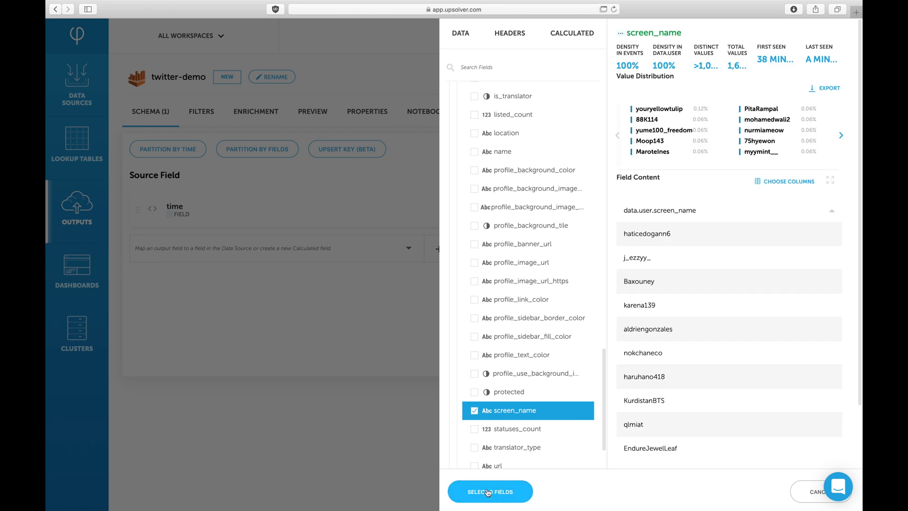
left_click(490, 490)
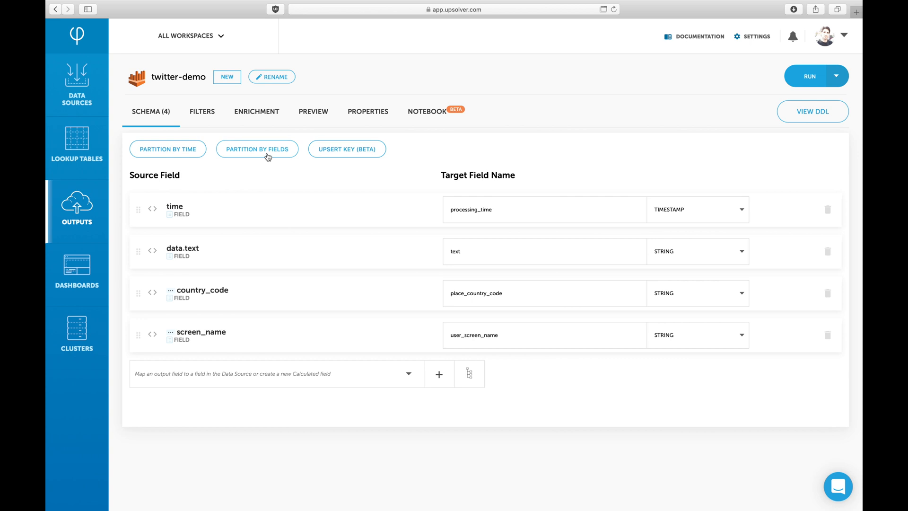
- Partition the output by lang, preview its data, and start running it
left_click(438, 373)
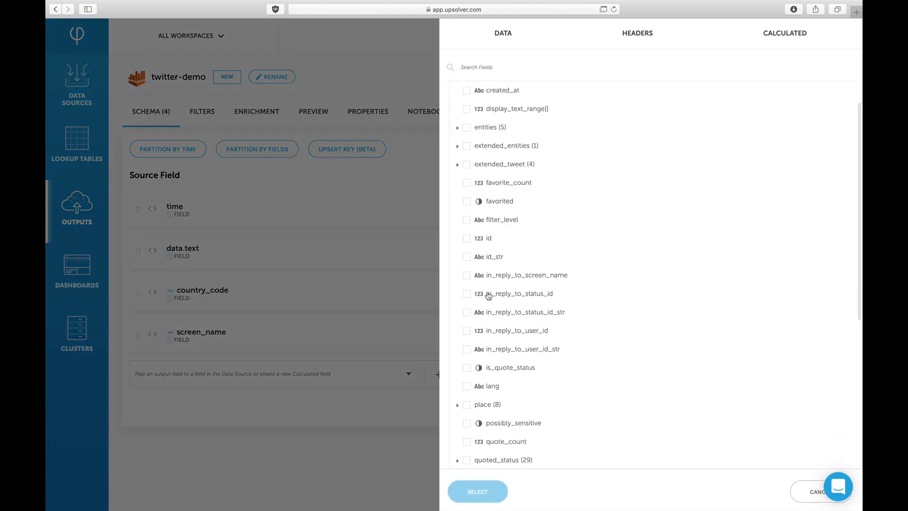
left_click(487, 338)
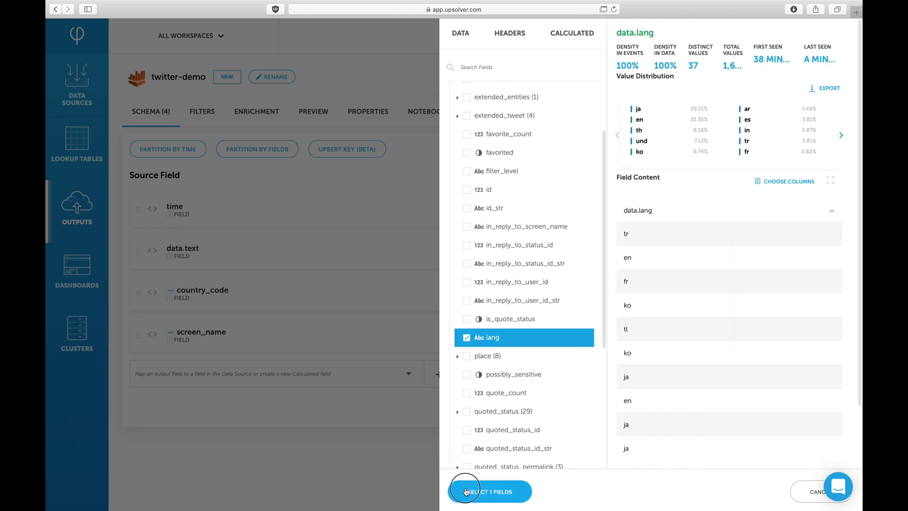
left_click(489, 490)
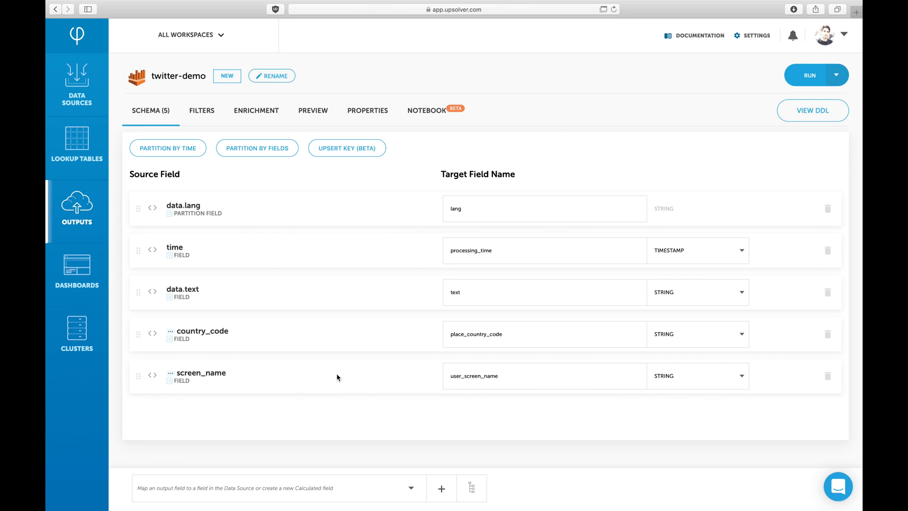
left_click(313, 111)
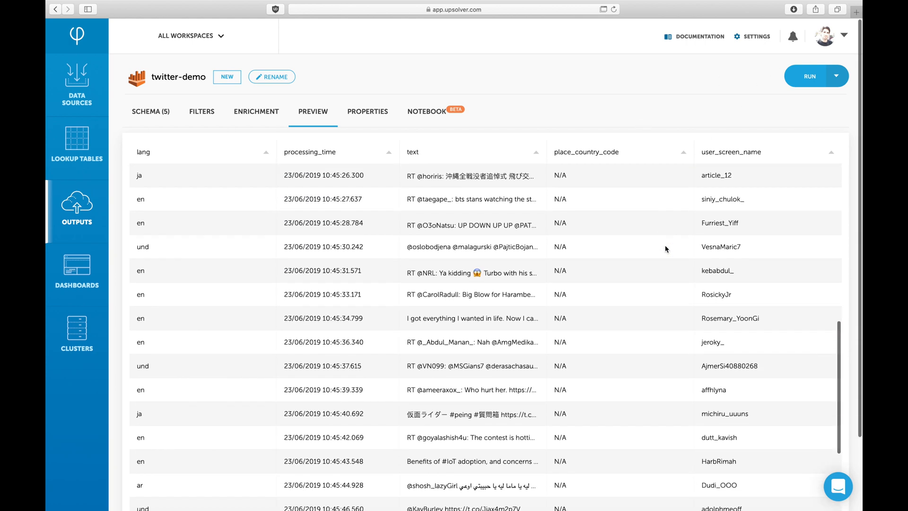
left_click(810, 75)
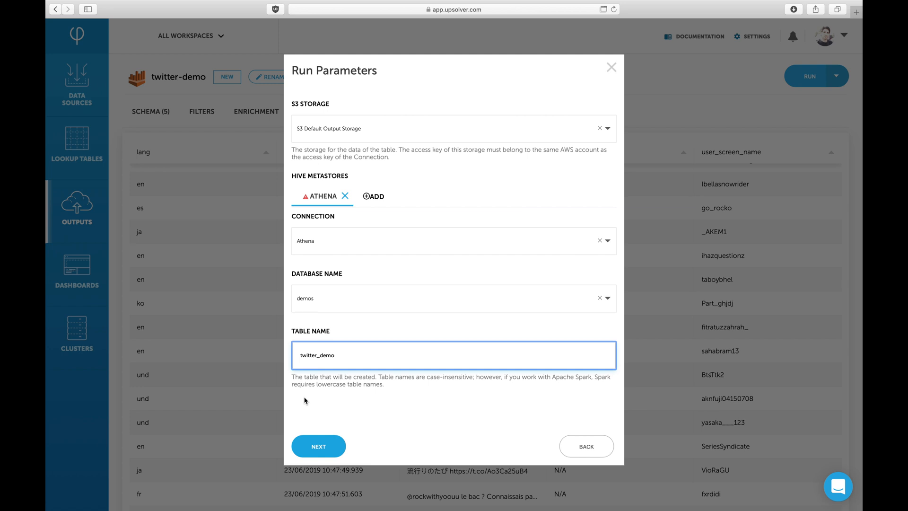
- Accept the storage and Athena table settings, then deploy from the data source beginning
left_click(318, 446)
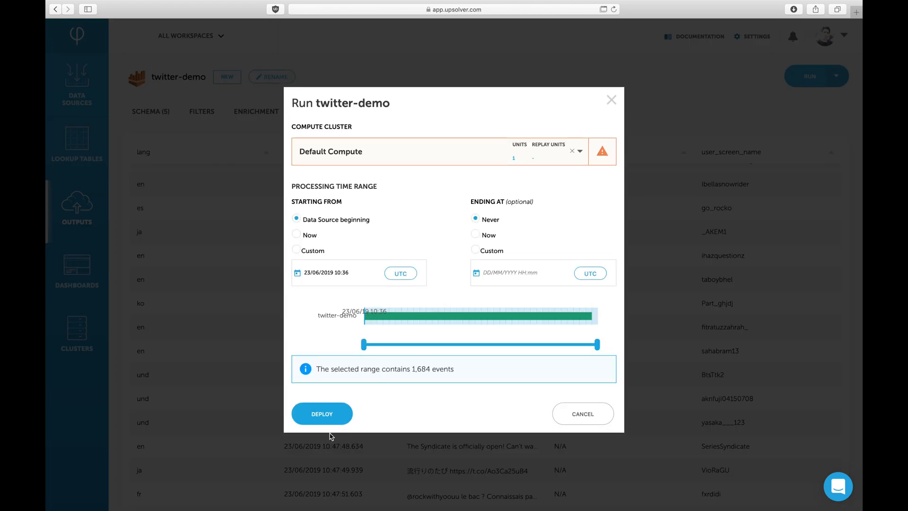
left_click(322, 413)
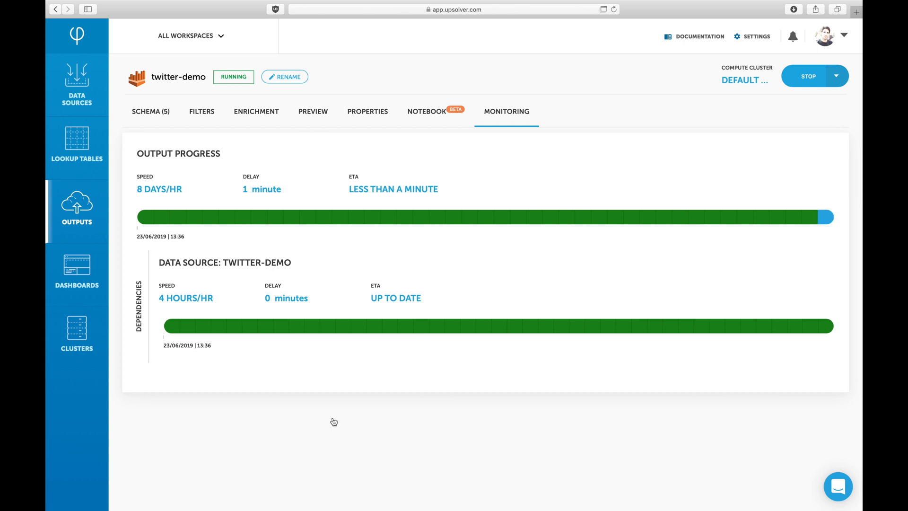
- View the output's Properties and go to its table in the Athena console
left_click(367, 111)
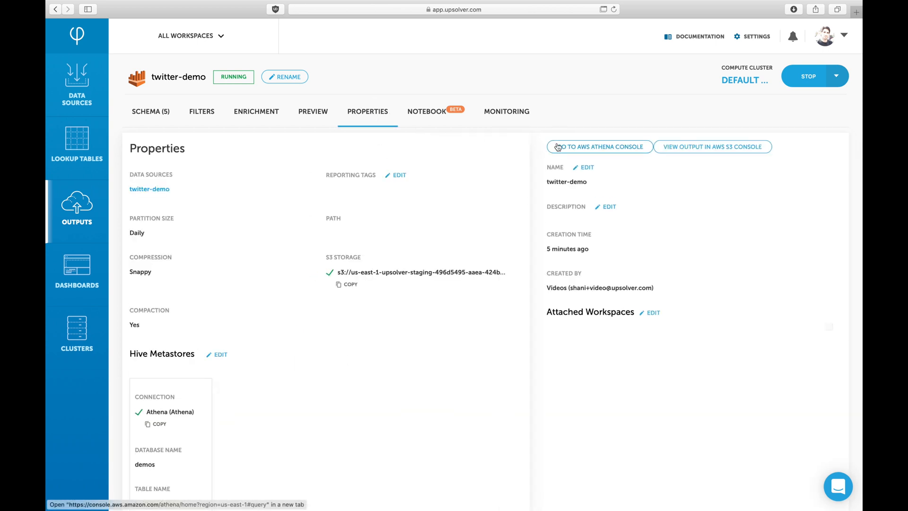
left_click(599, 146)
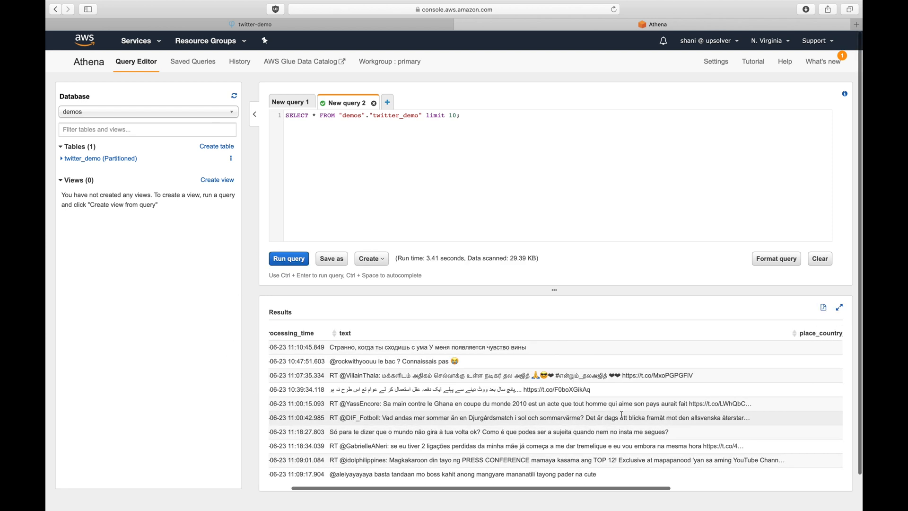
- Scroll the Athena results right to reveal place_country_code, user_screen_name, lang and partition_time
scroll("right", 3)
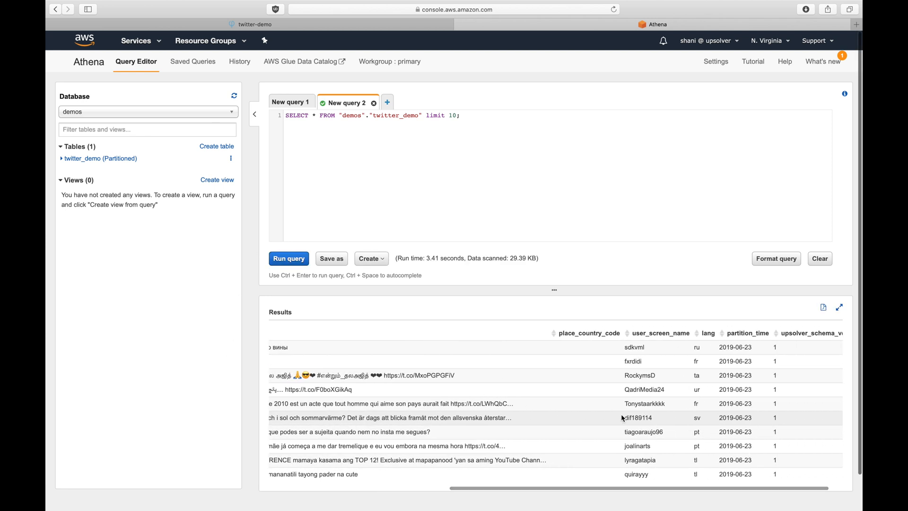
mouse_move(300, 62)
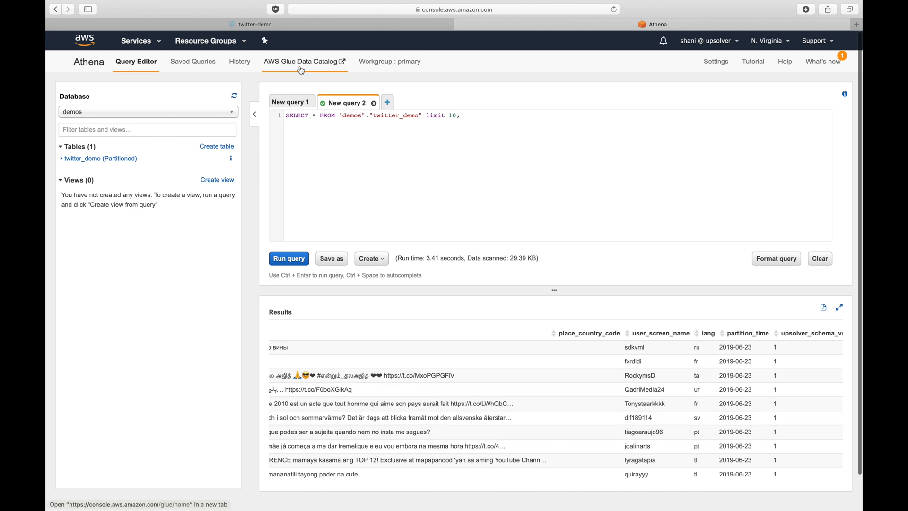
- Open twitter_demo in the Glue Data Catalog and browse its 38 partitions
left_click(302, 62)
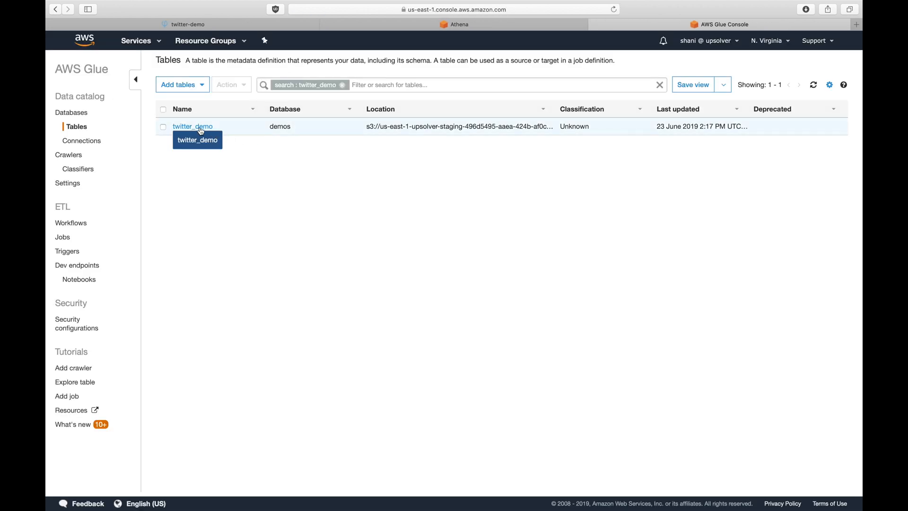
left_click(192, 126)
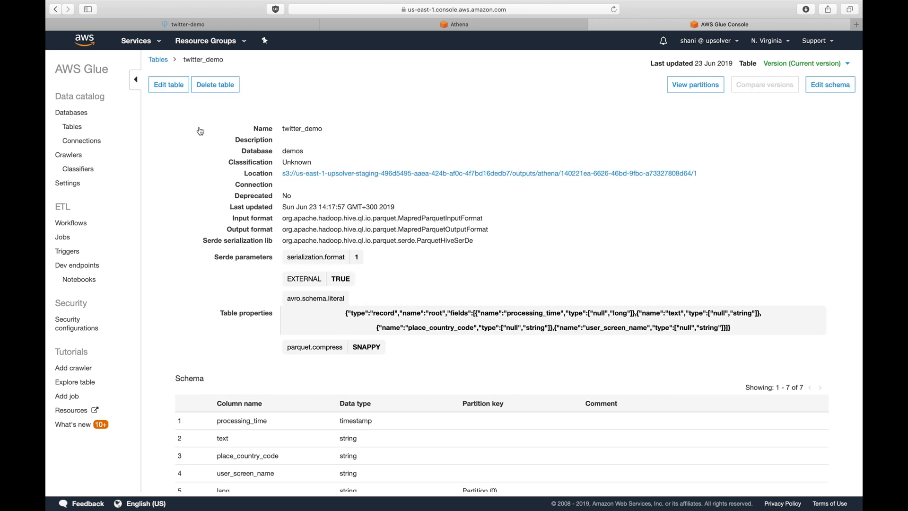
left_click(694, 84)
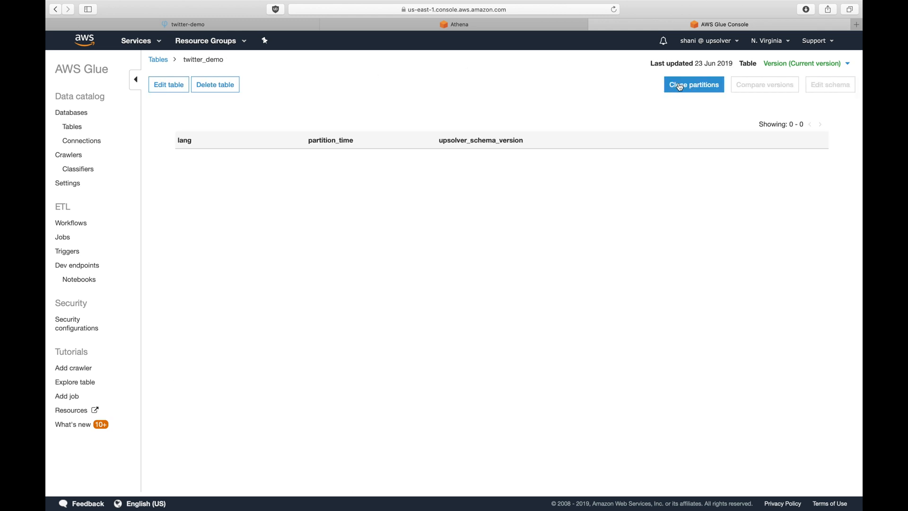
left_click(693, 85)
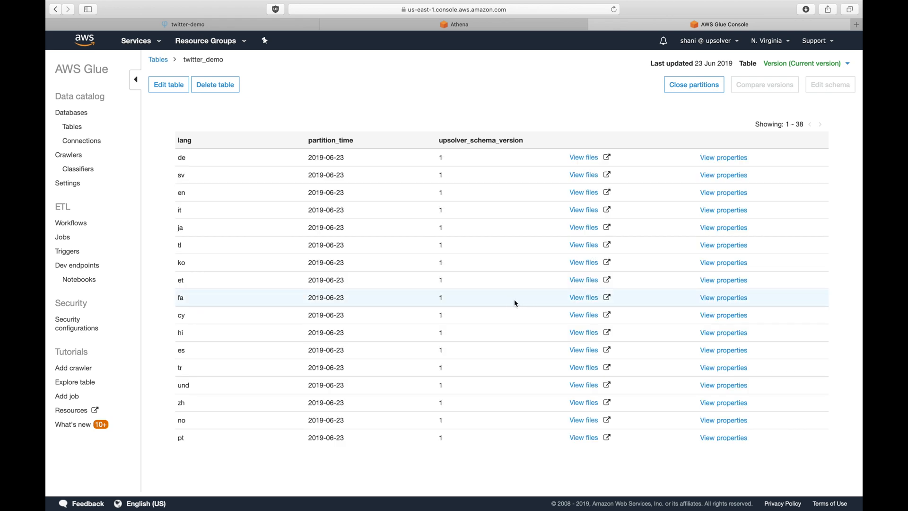
scroll("down", 3)
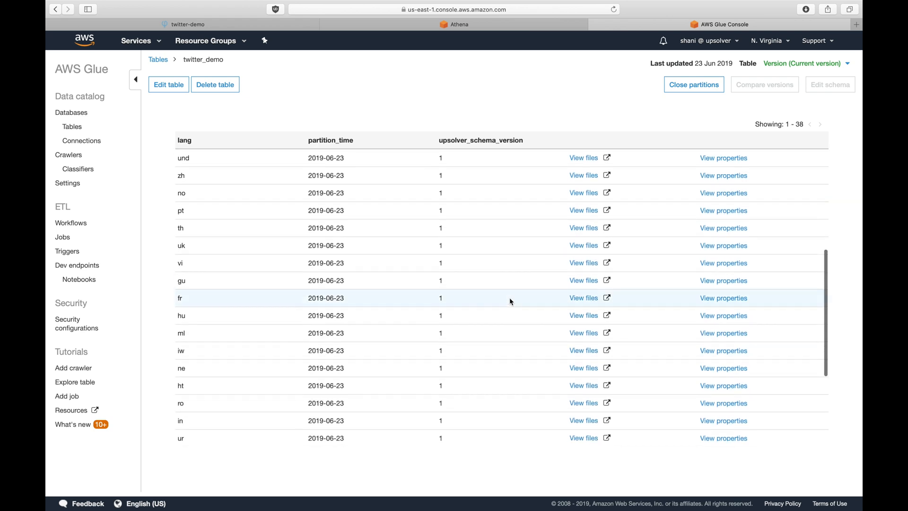
scroll("down", 3)
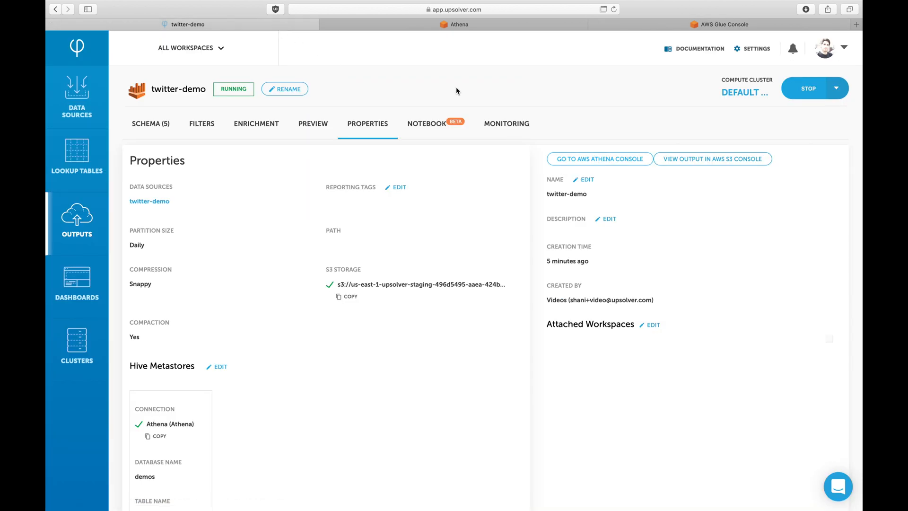
mouse_move(817, 73)
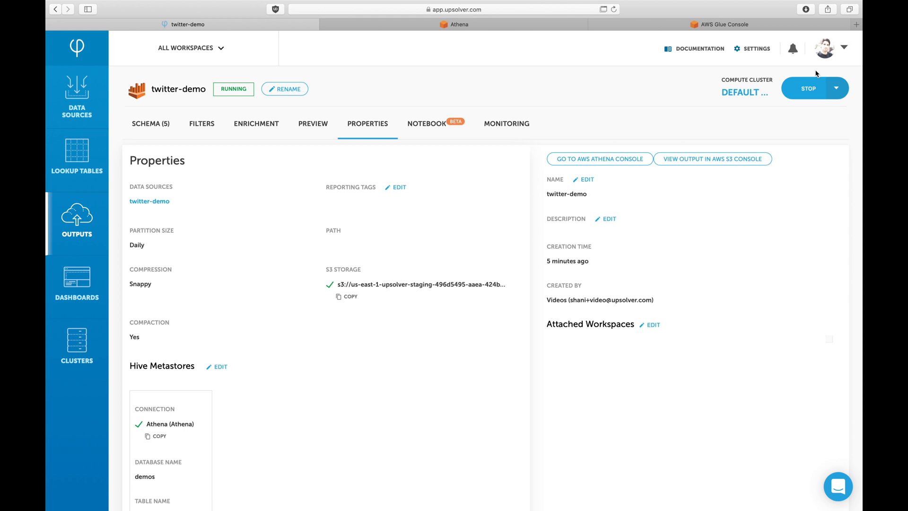
- Edit the output as a draft and add followers_count as BIGINT user_followers_count
left_click(837, 87)
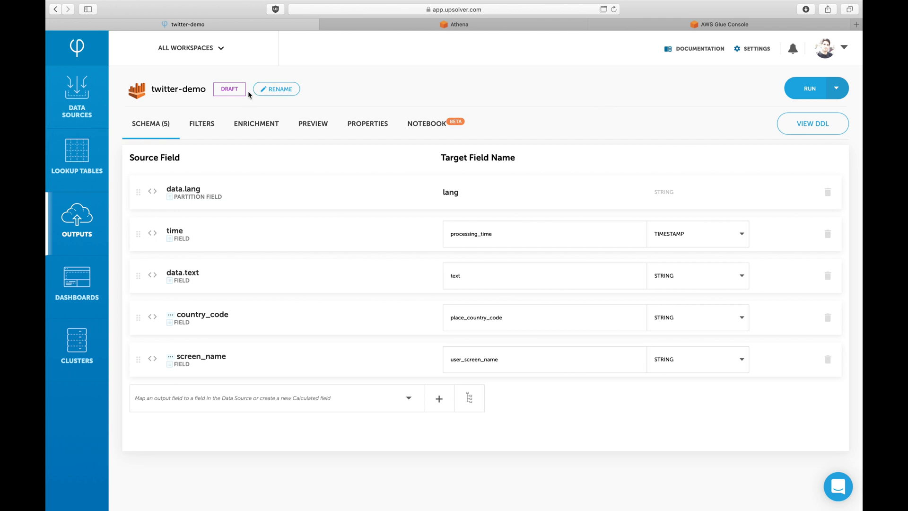
mouse_move(239, 343)
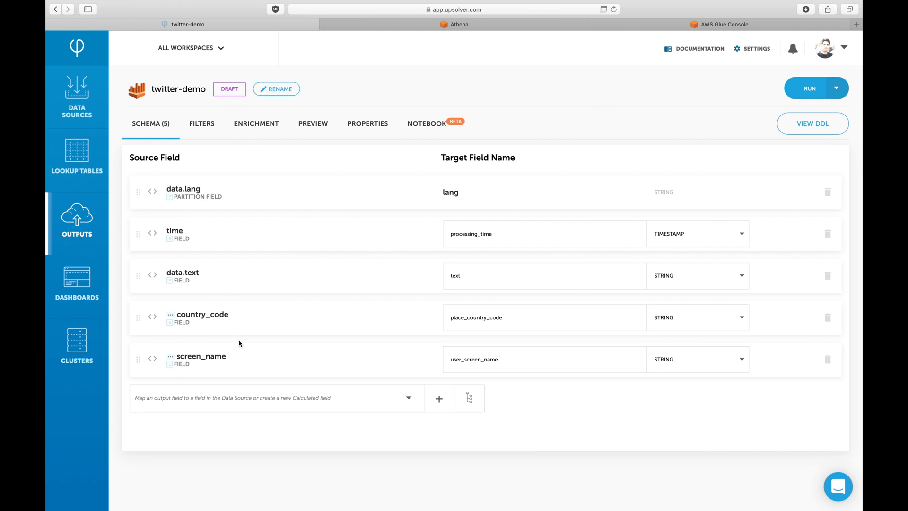
mouse_move(245, 384)
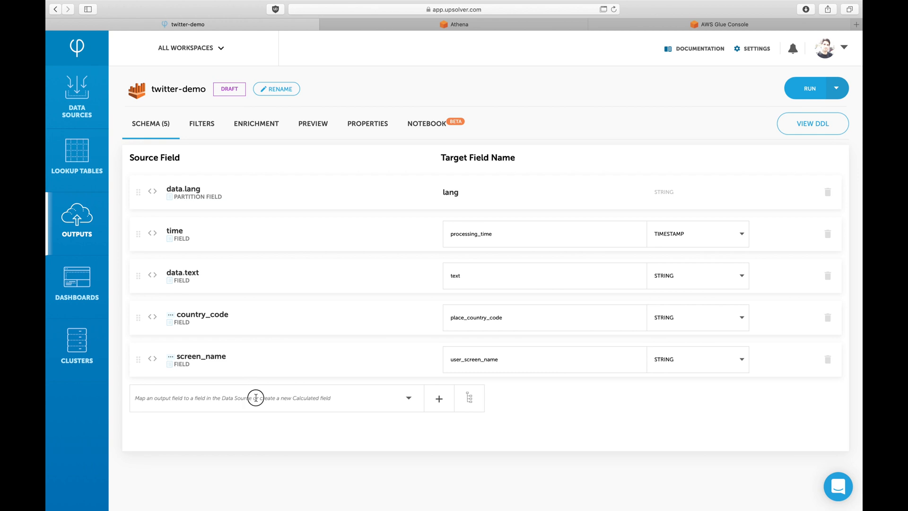
type("followers_c")
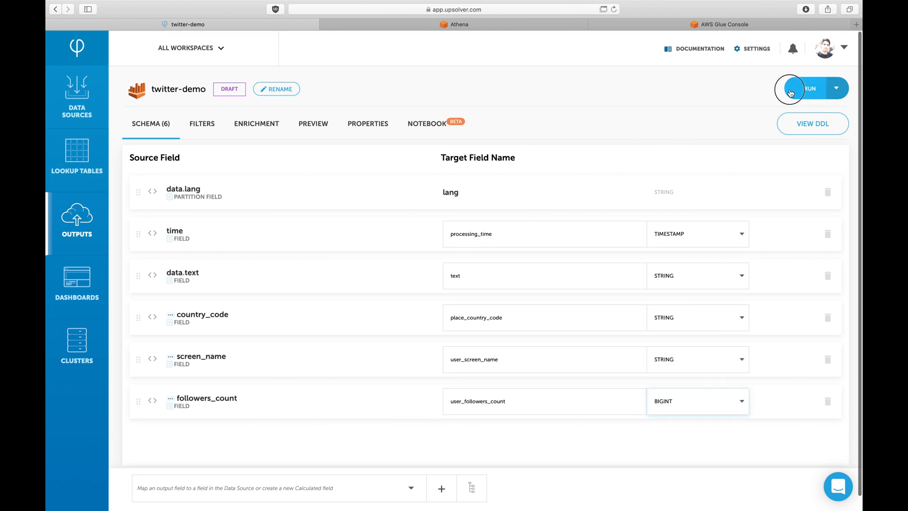
- Run with Alter Existing Table, deploy with no end time, and accept the warning
left_click(809, 88)
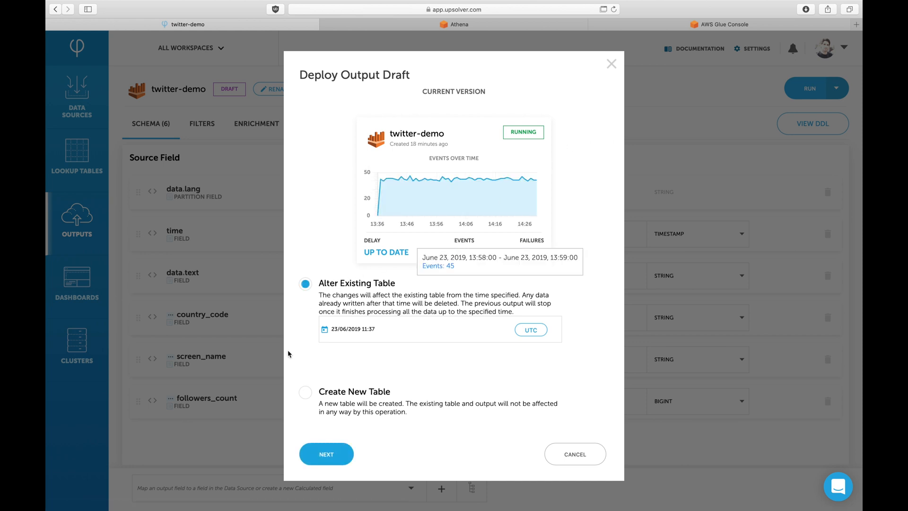
left_click(325, 453)
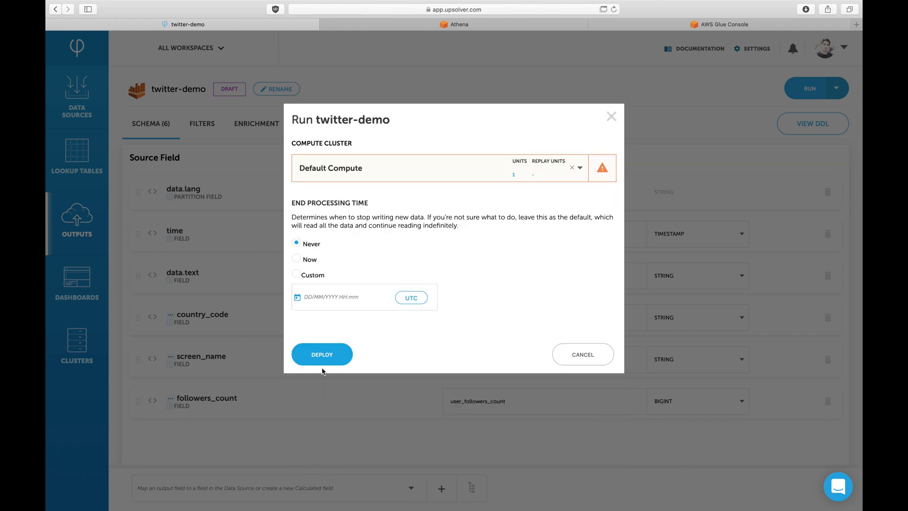
left_click(321, 354)
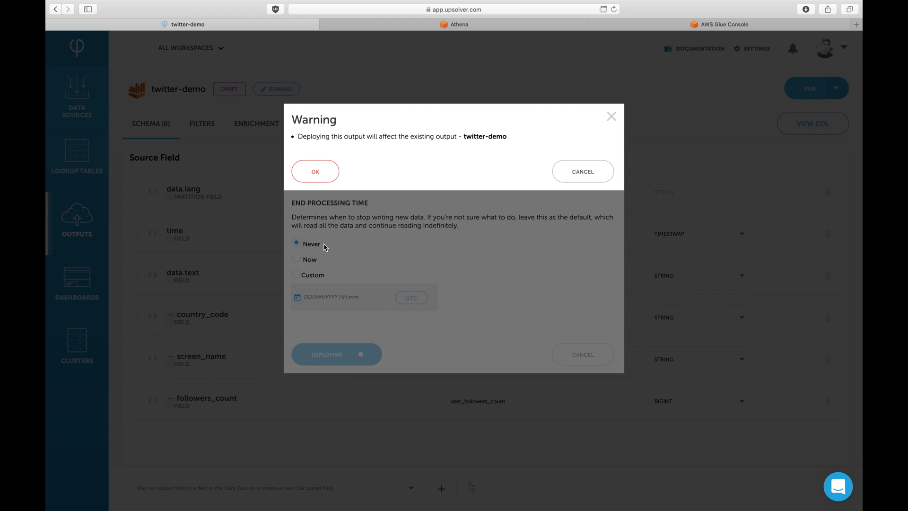
left_click(314, 171)
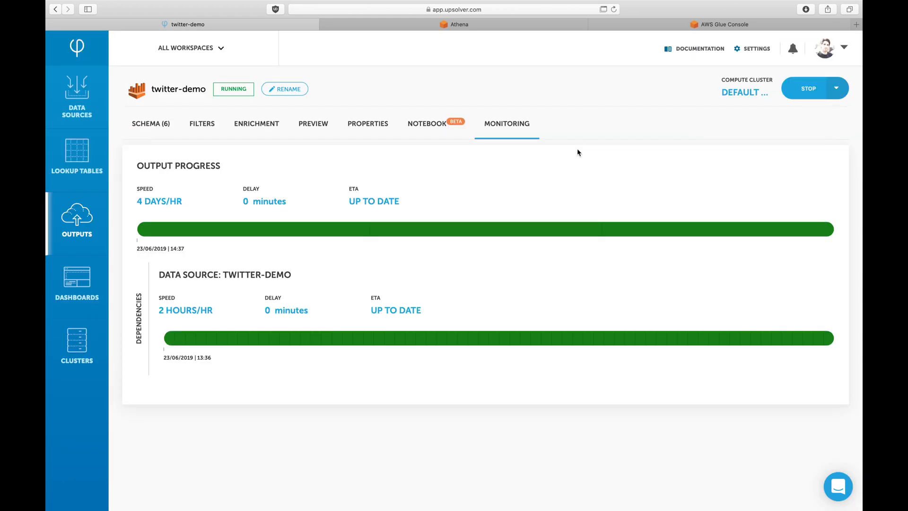
- Rerun the Athena query on demos.twitter_demo to show user_followers_count and schema version 2
left_click(455, 24)
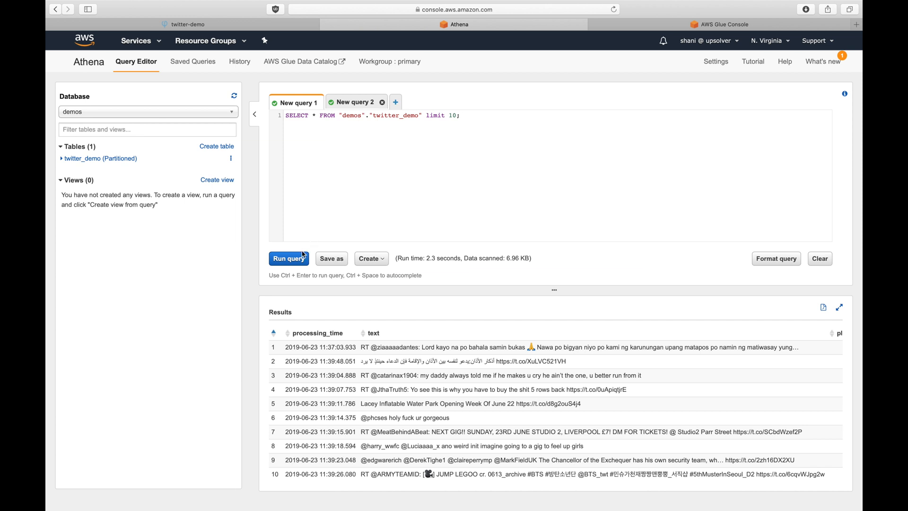
left_click(289, 258)
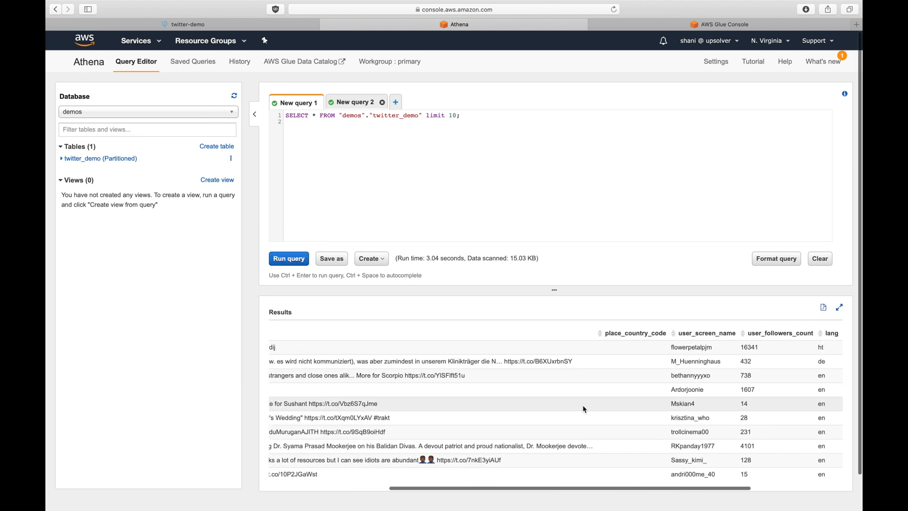
scroll("right", 3)
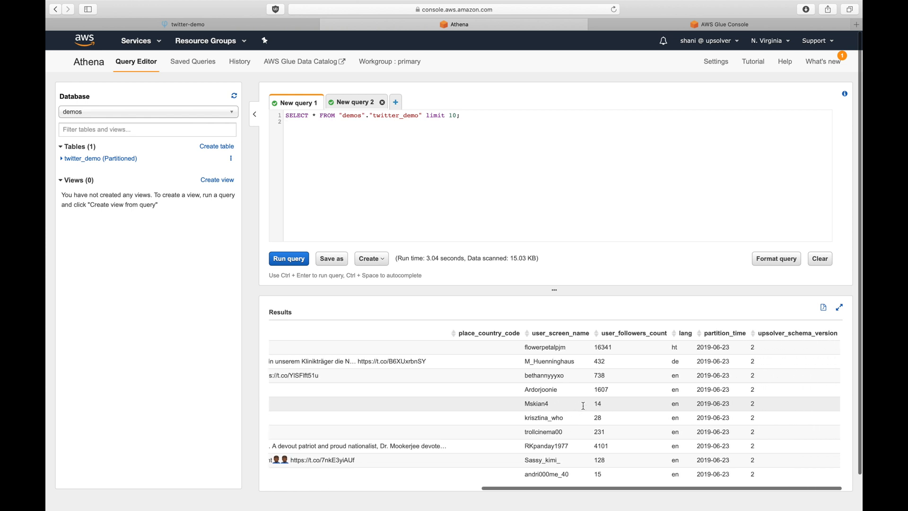